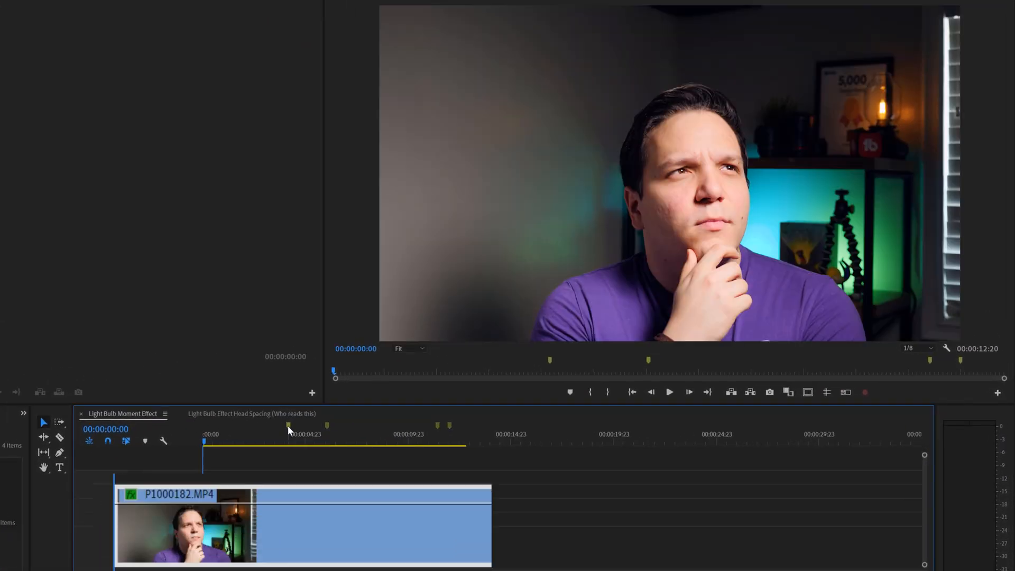
- Select the P1000182.MP4 clip and fit the whole sequence in the timeline
click(288, 433)
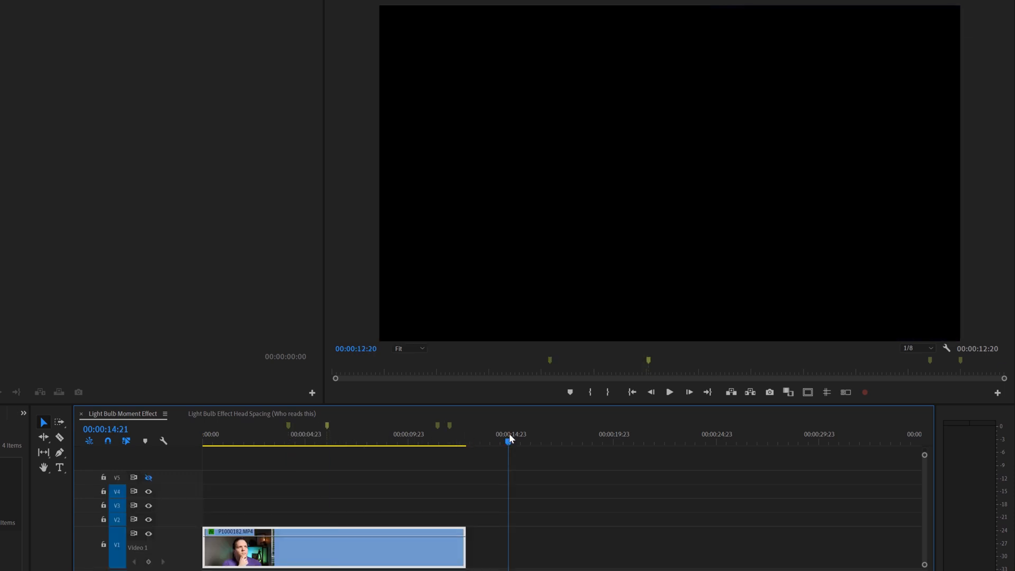
key(m)
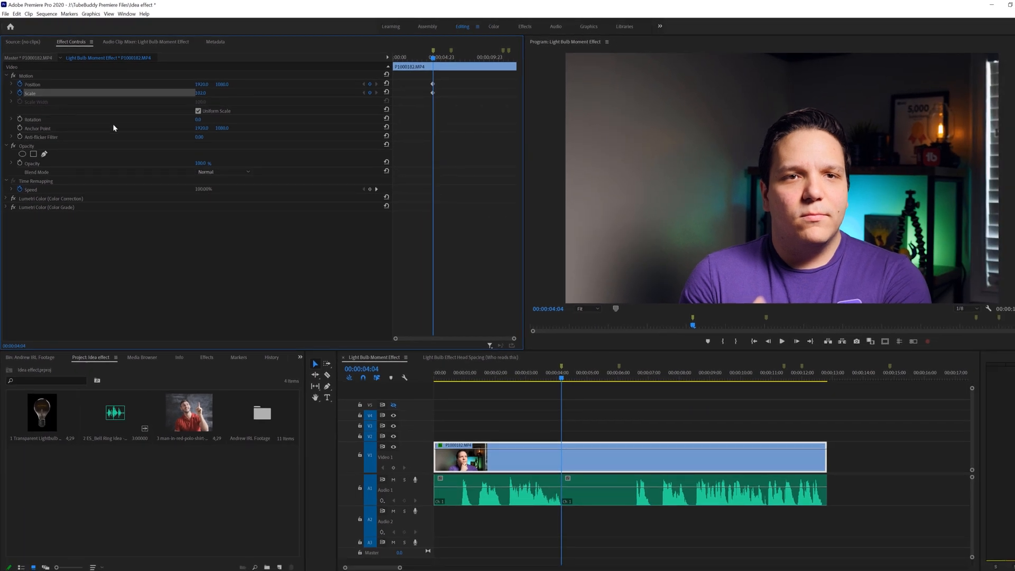
mouse_move(328, 170)
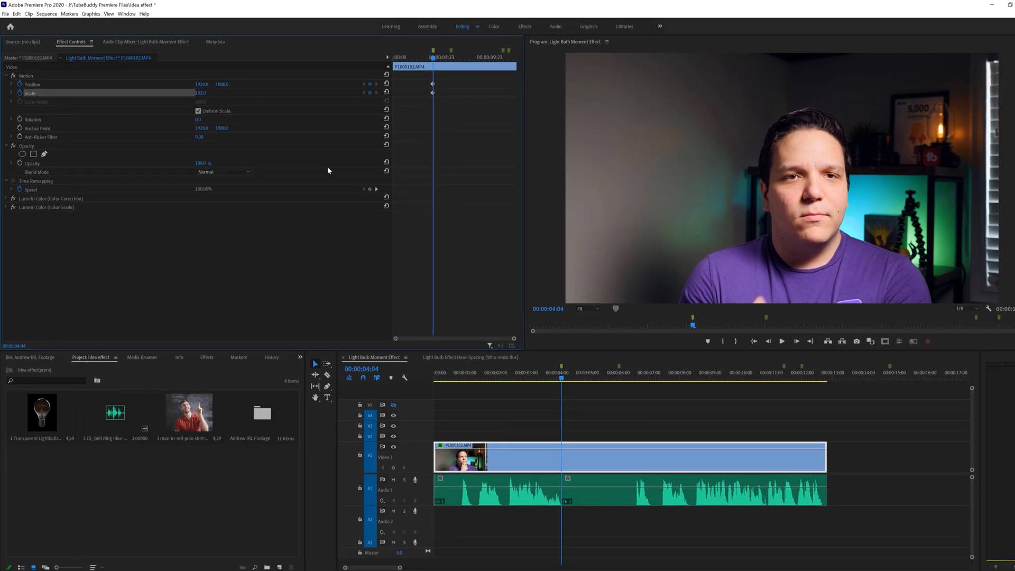
mouse_move(451, 54)
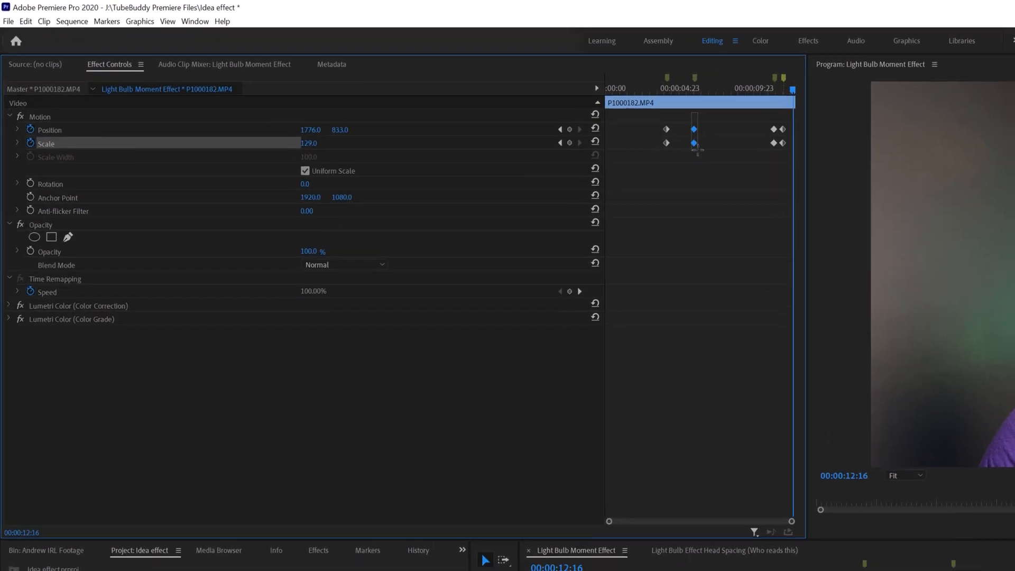
- Open the context menu for the zoom keyframes at Position 1776, 833 and Scale 129
right_click(693, 129)
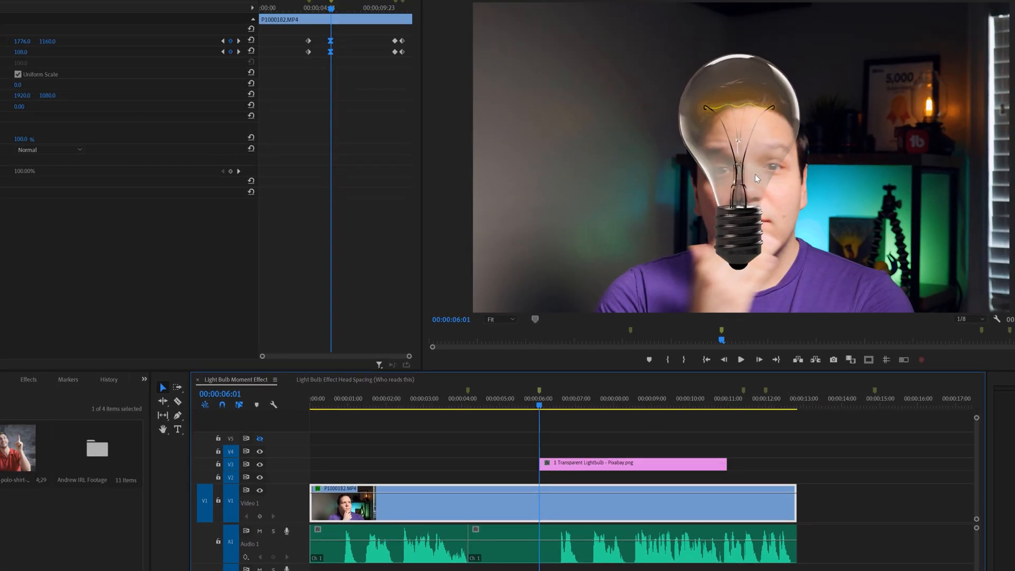
mouse_move(744, 205)
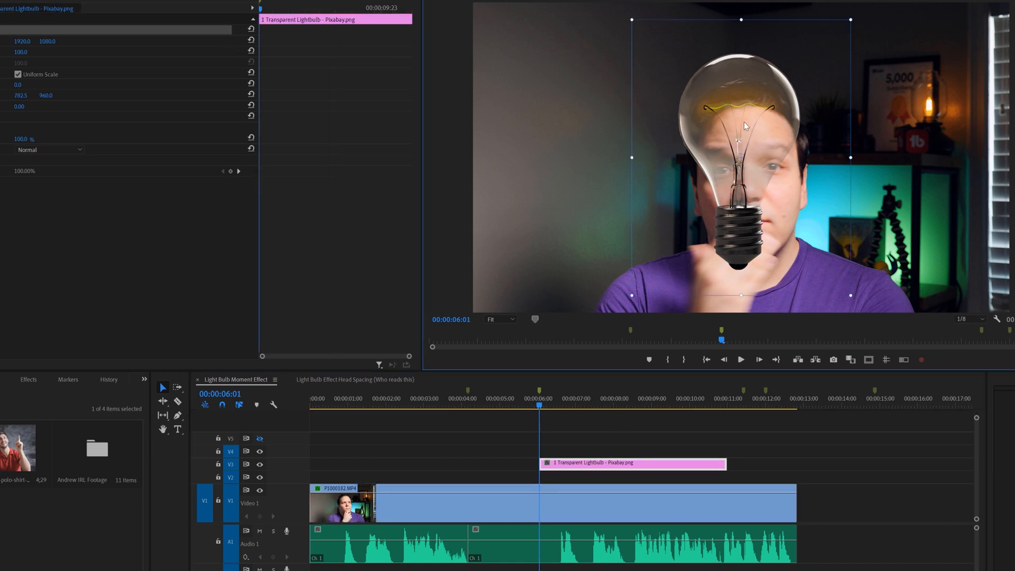
mouse_move(481, 130)
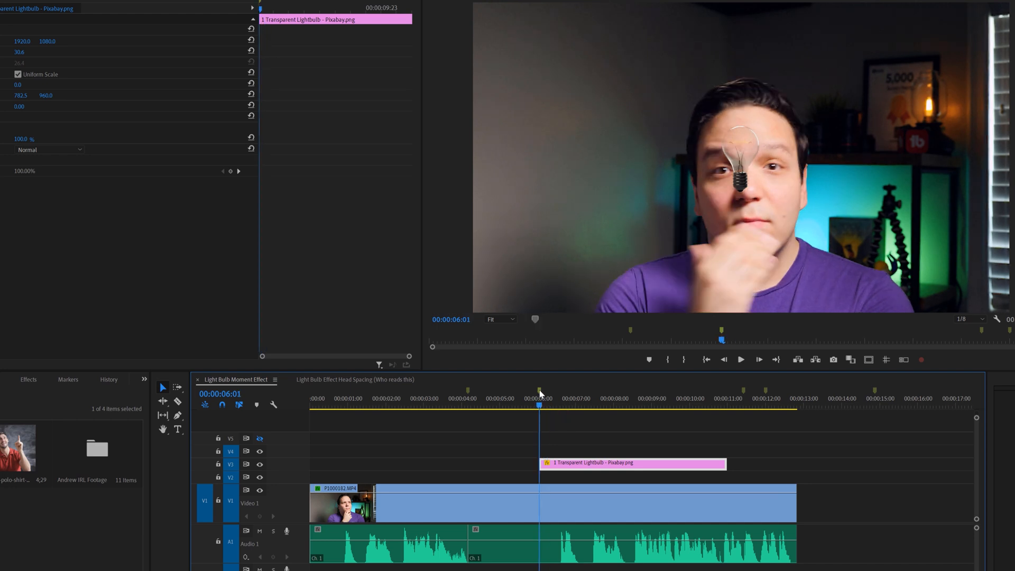
mouse_move(652, 429)
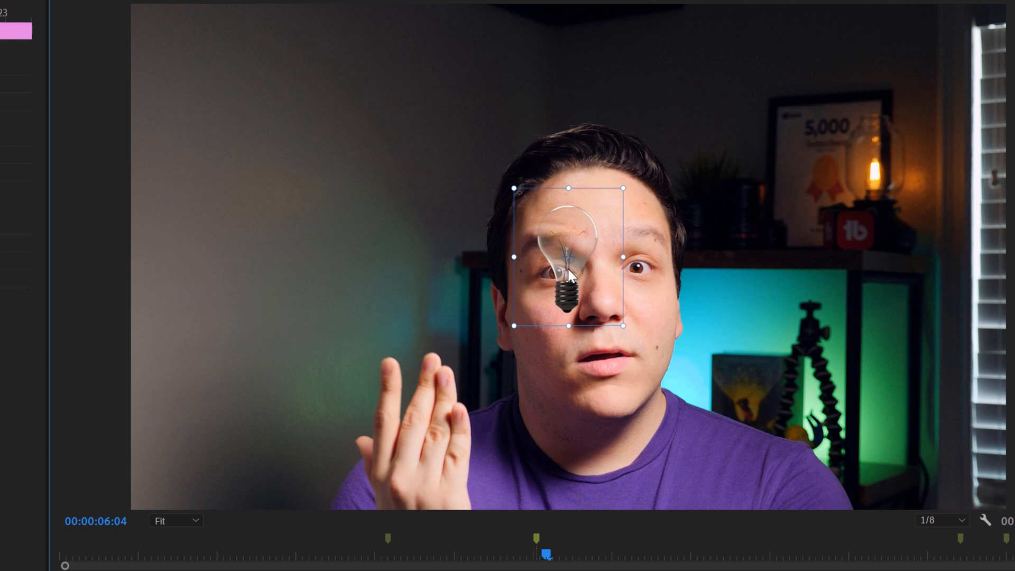
drag(566, 257, 592, 63)
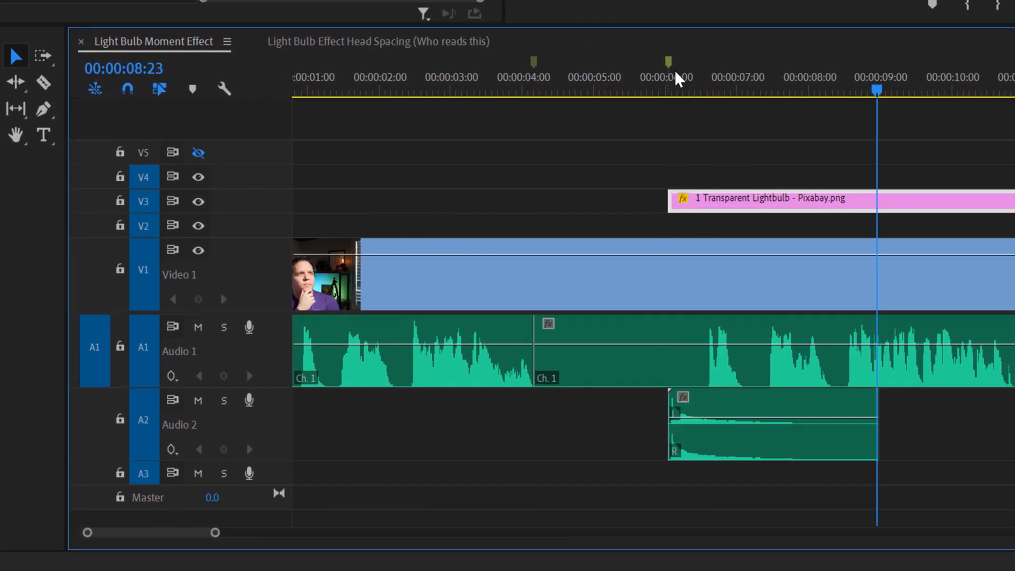
- Move the playhead to the bulb's start and open Audio Gain for the bell sound
click(671, 91)
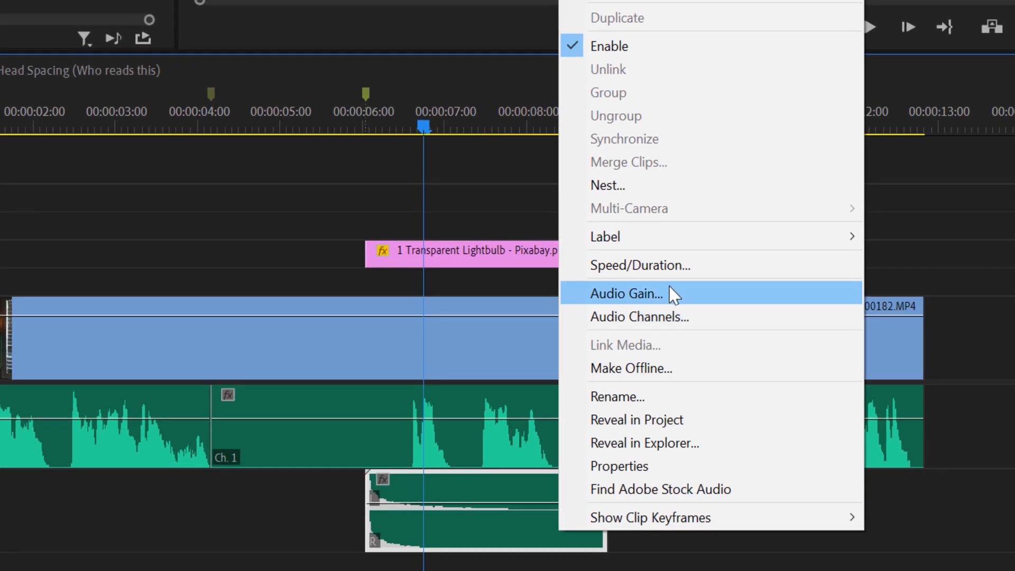
click(625, 294)
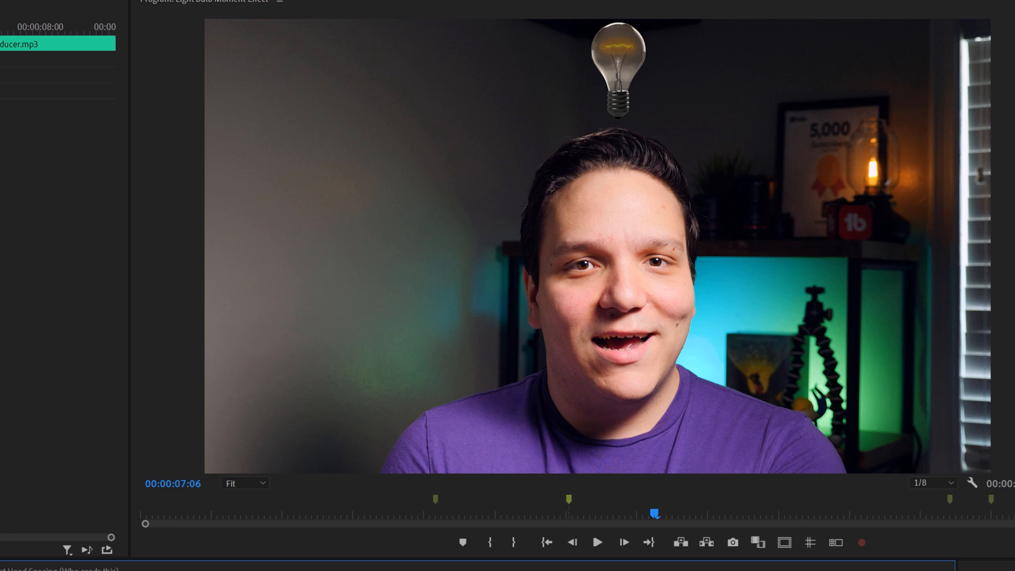
mouse_move(450, 224)
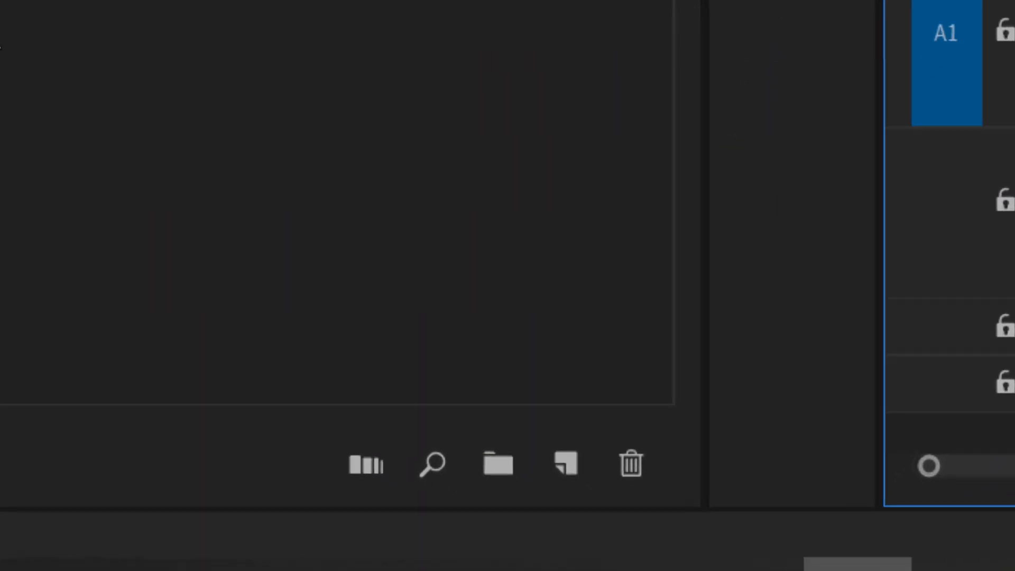
mouse_move(562, 461)
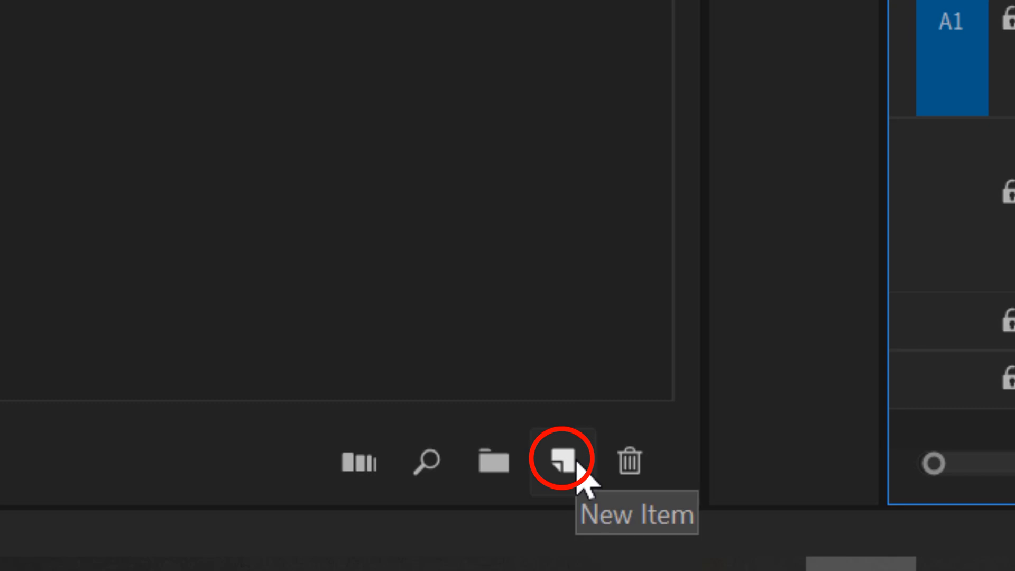
- Create a 3840×2160 Black Video item through the Project panel's New Item menu
click(562, 459)
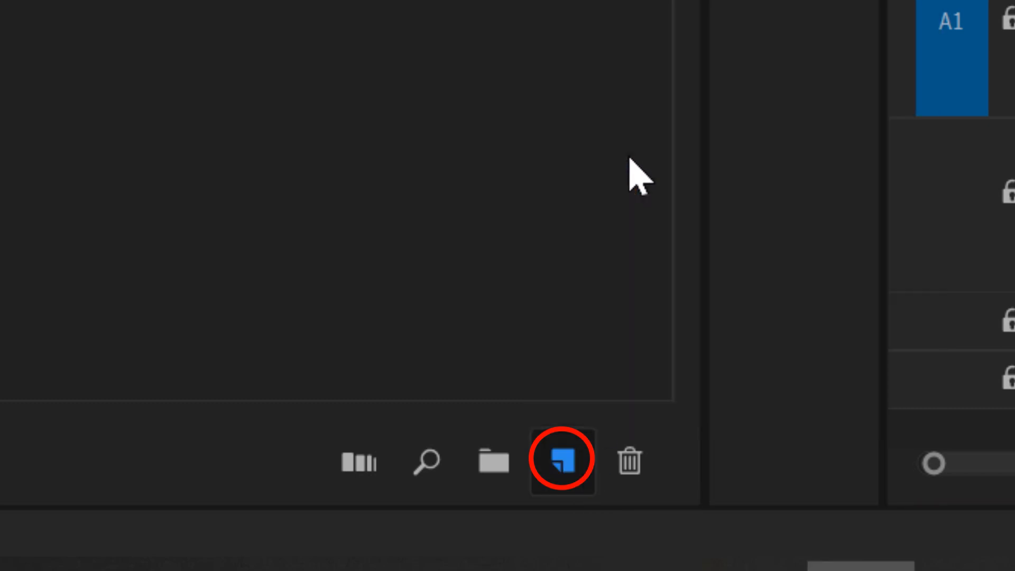
click(560, 461)
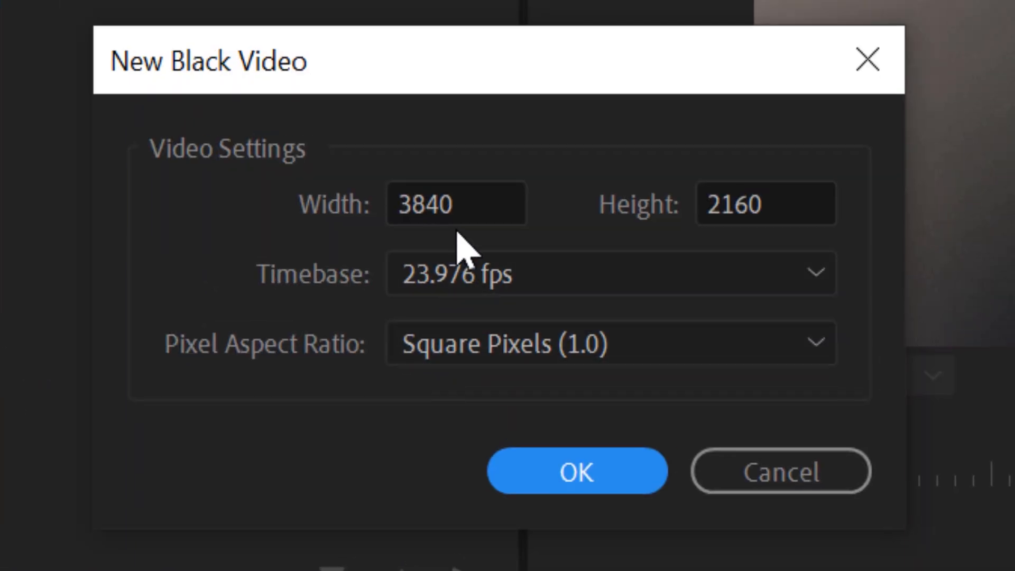
mouse_move(634, 278)
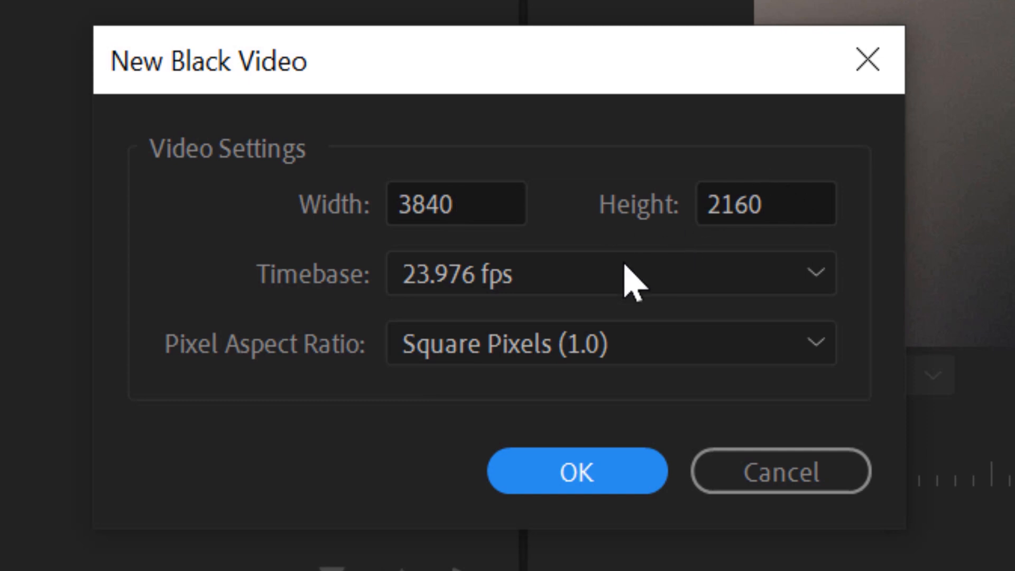
click(575, 471)
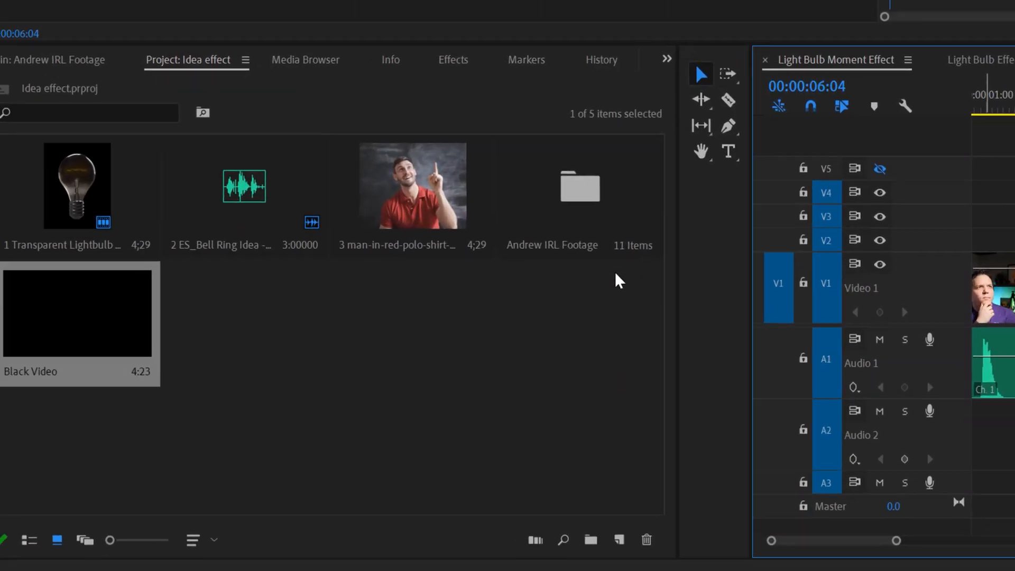
- Search the Effects panel for Lens Flare to apply to the Black Video clip
click(452, 60)
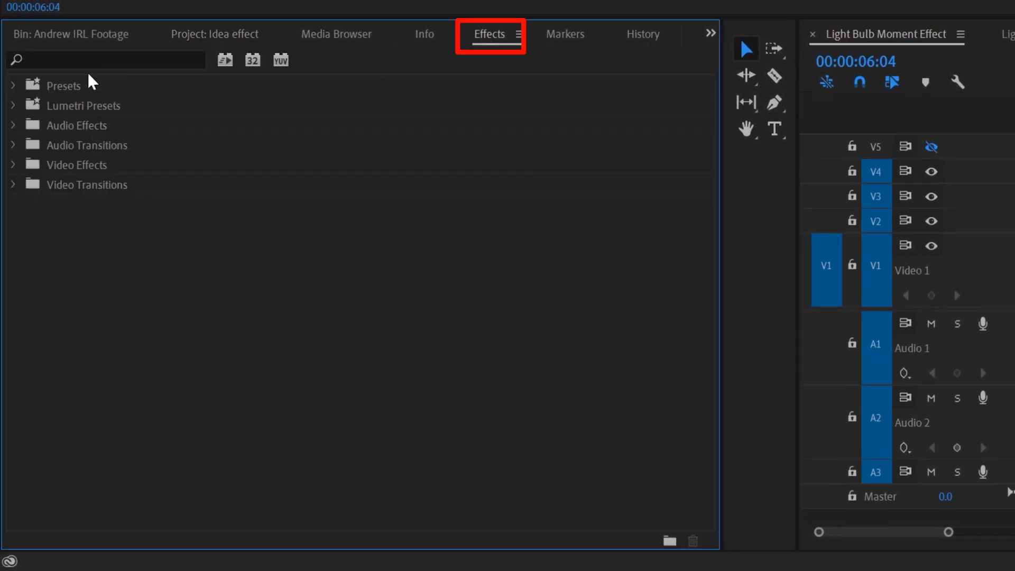
text(Le)
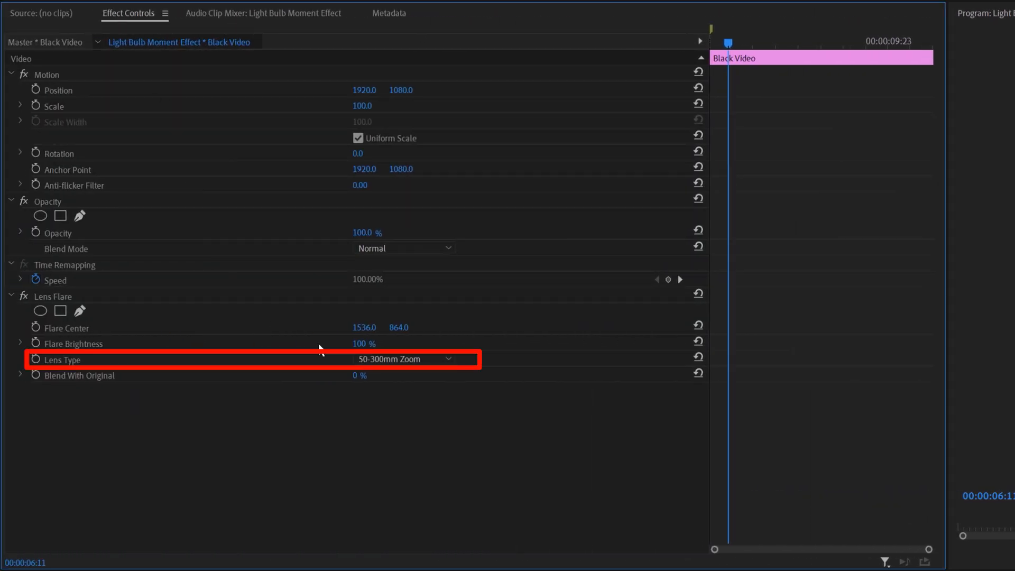
- Set the lens type to 105mm Prime and select the flare to reposition its centre
click(401, 359)
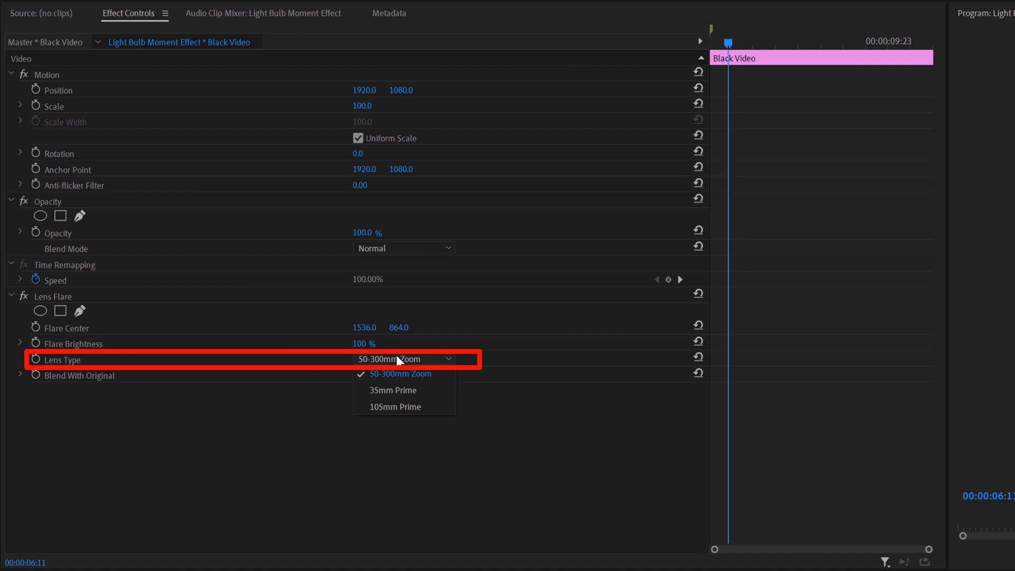
click(394, 406)
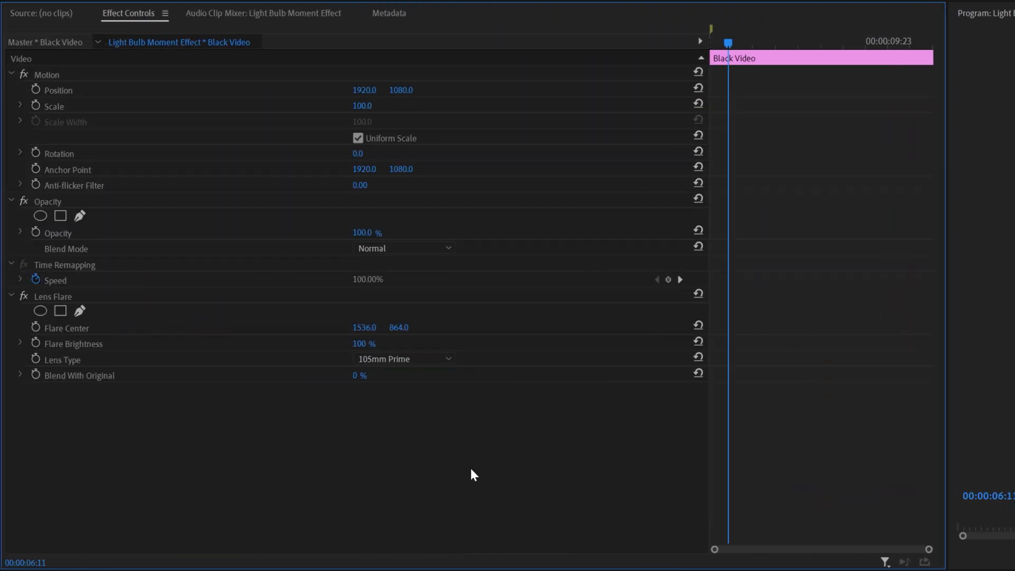
click(65, 328)
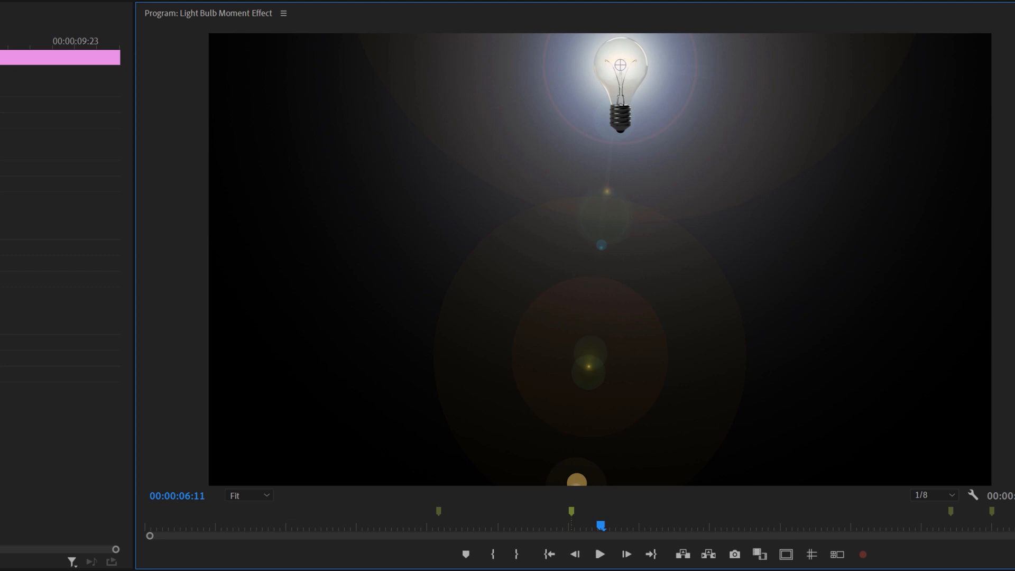
- Change the flare clip's Opacity Blend Mode from Normal to Screen
click(128, 12)
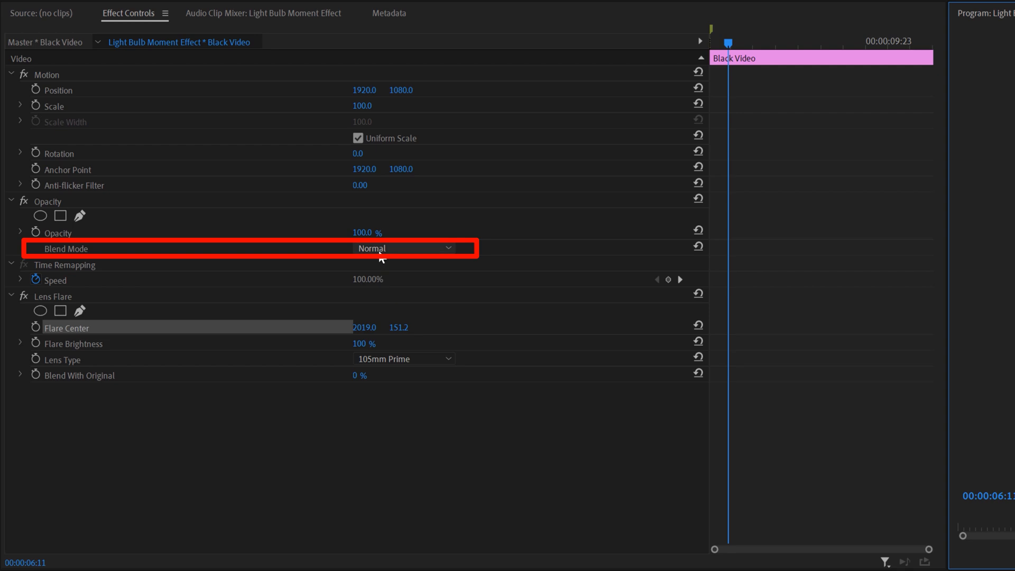
click(401, 248)
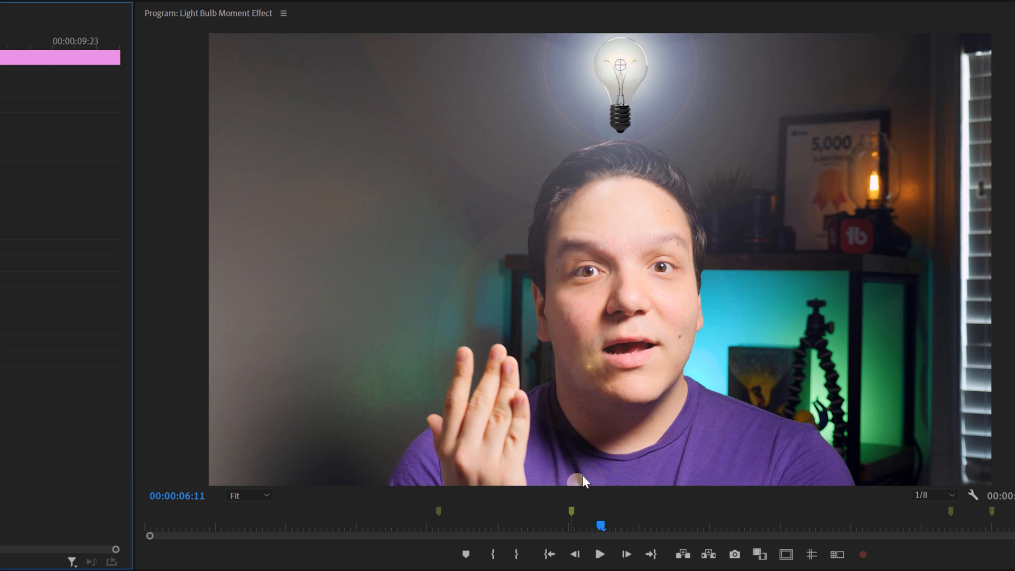
mouse_move(615, 398)
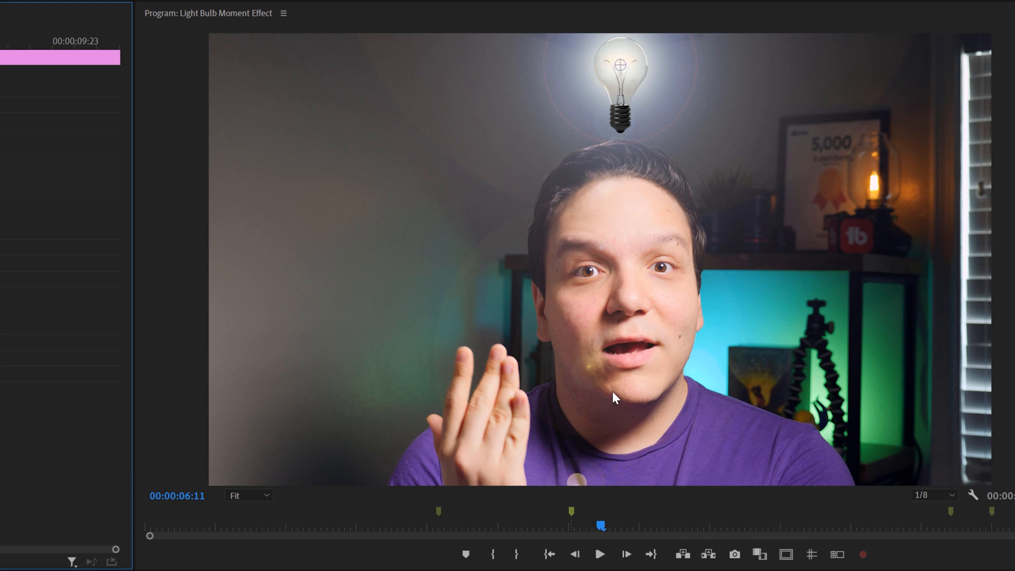
mouse_move(773, 307)
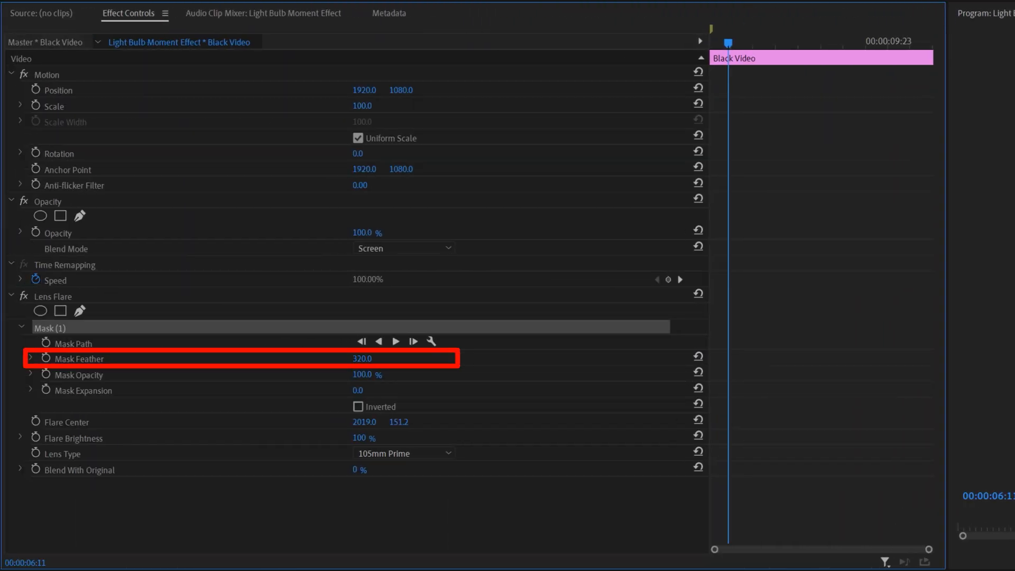
- Increase the elliptical mask's feather to soften its edge around the head
drag(360, 358, 397, 357)
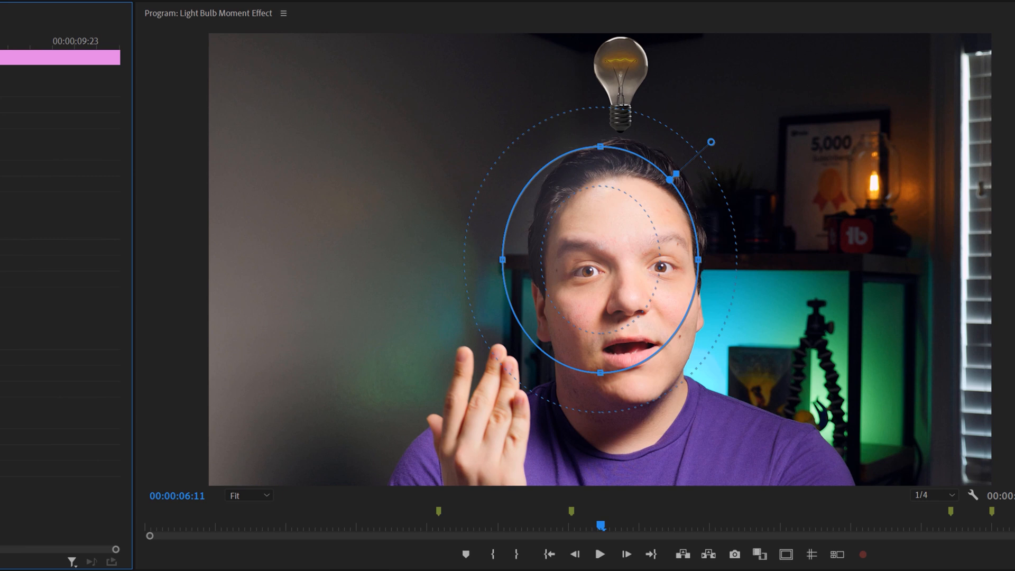
mouse_move(626, 254)
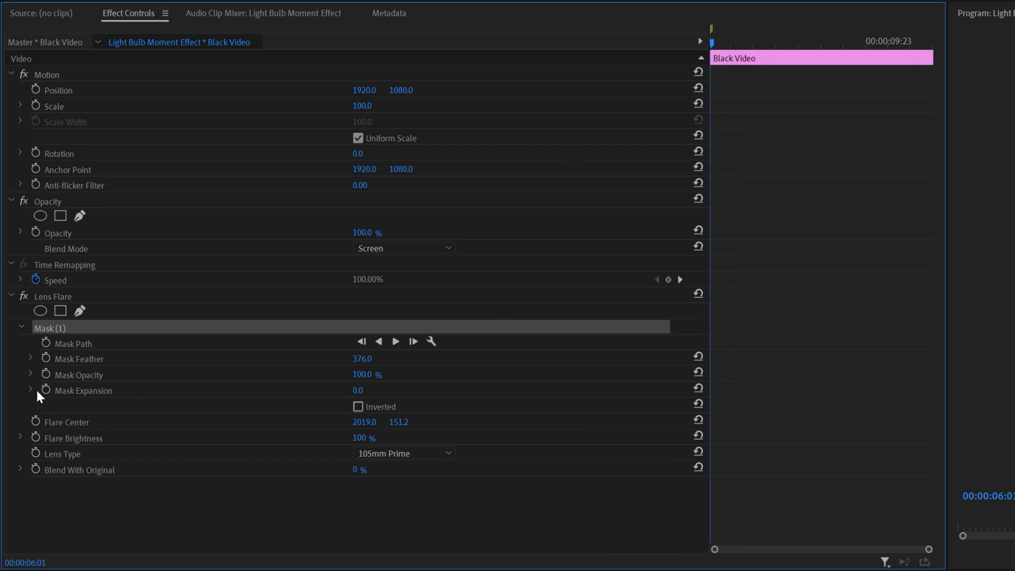
- Add a Mask Opacity keyframe set to 0% at 6:01
click(78, 374)
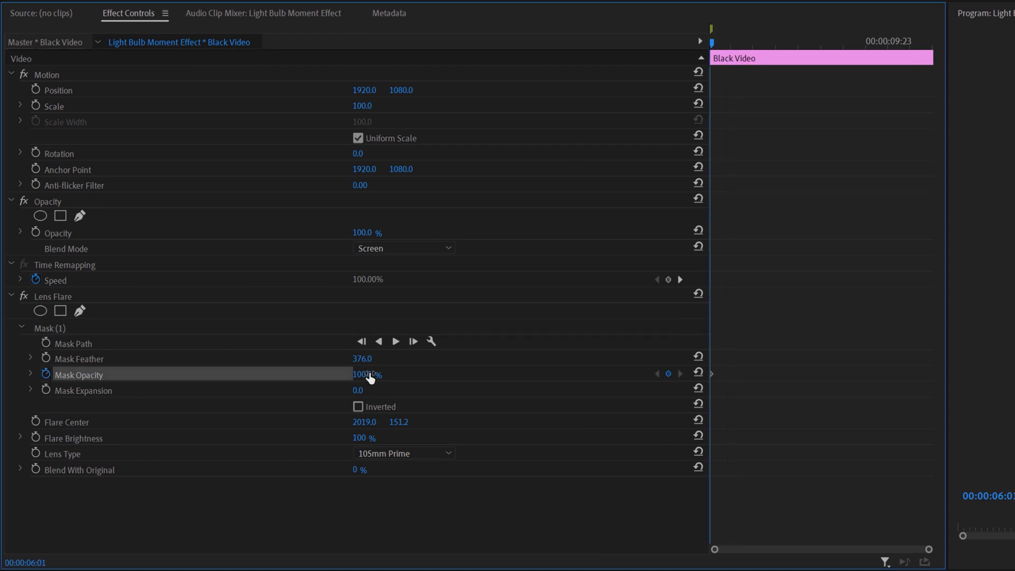
text(0.0)
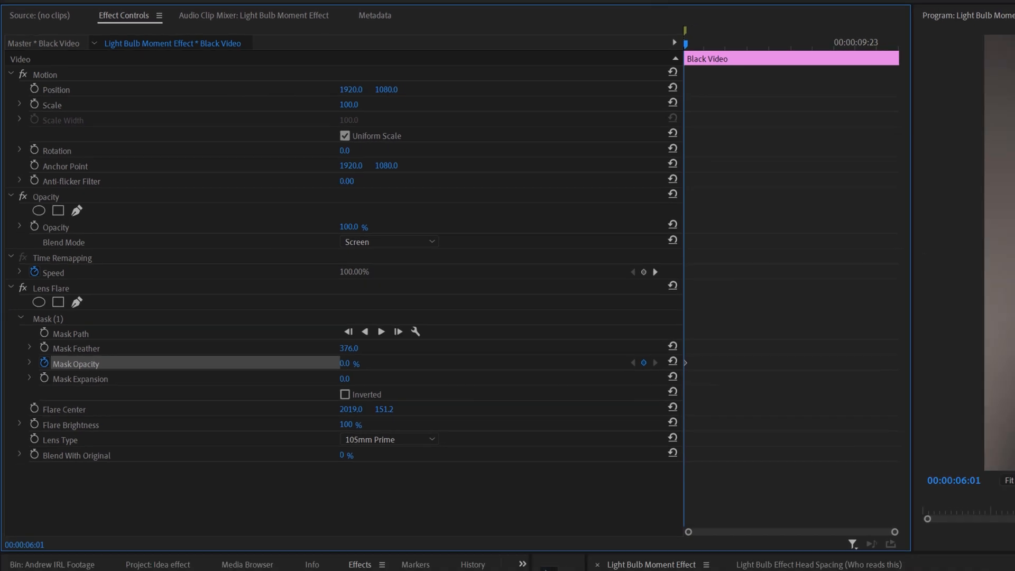